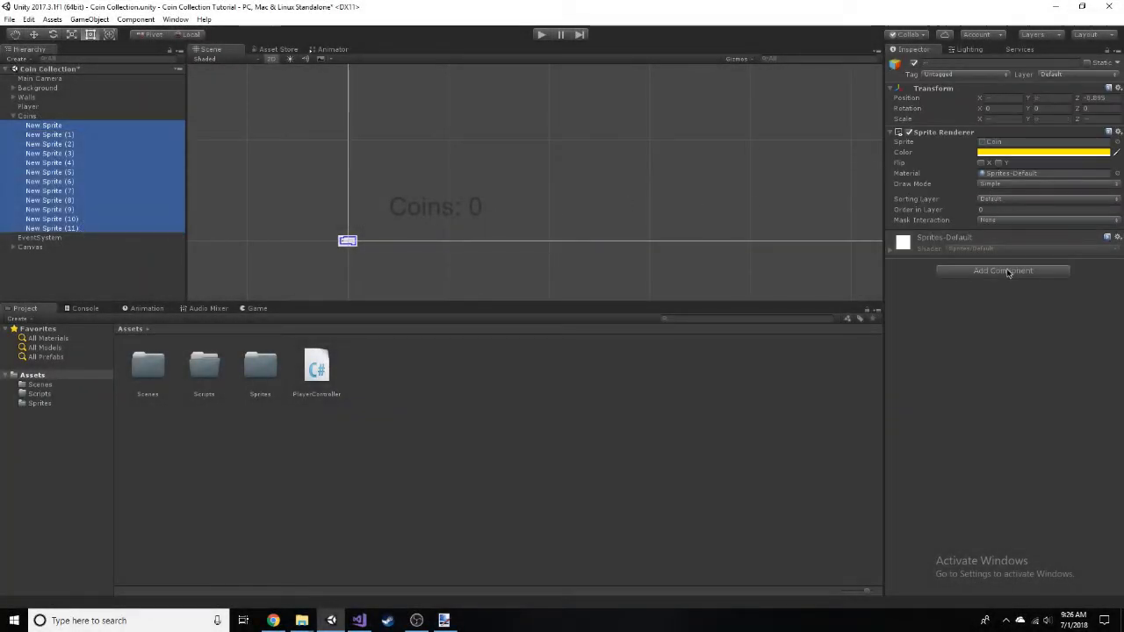
Add a Circle Collider 2D to all twelve coins and create a 'Coin' tag.
left_click(1003, 271)
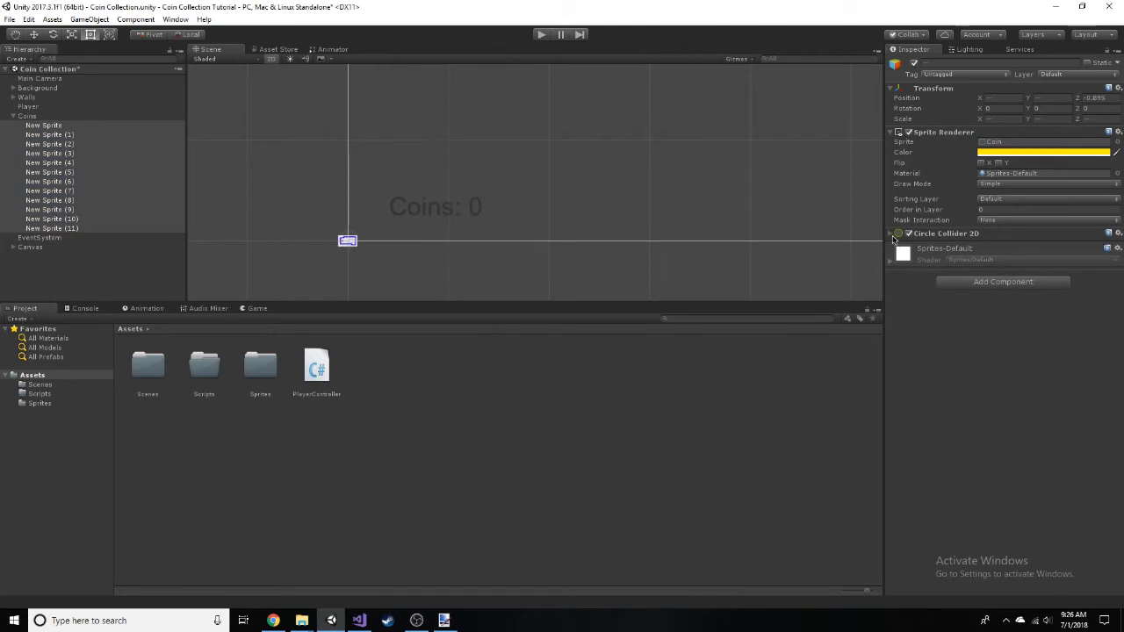
left_click(891, 233)
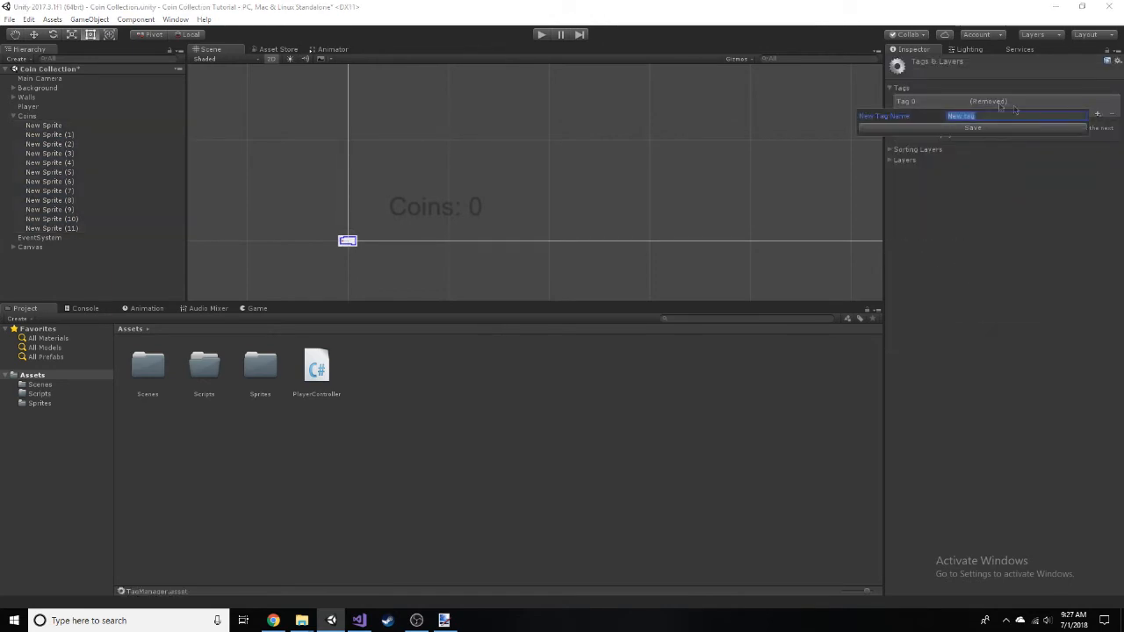
type("CoinCollection")
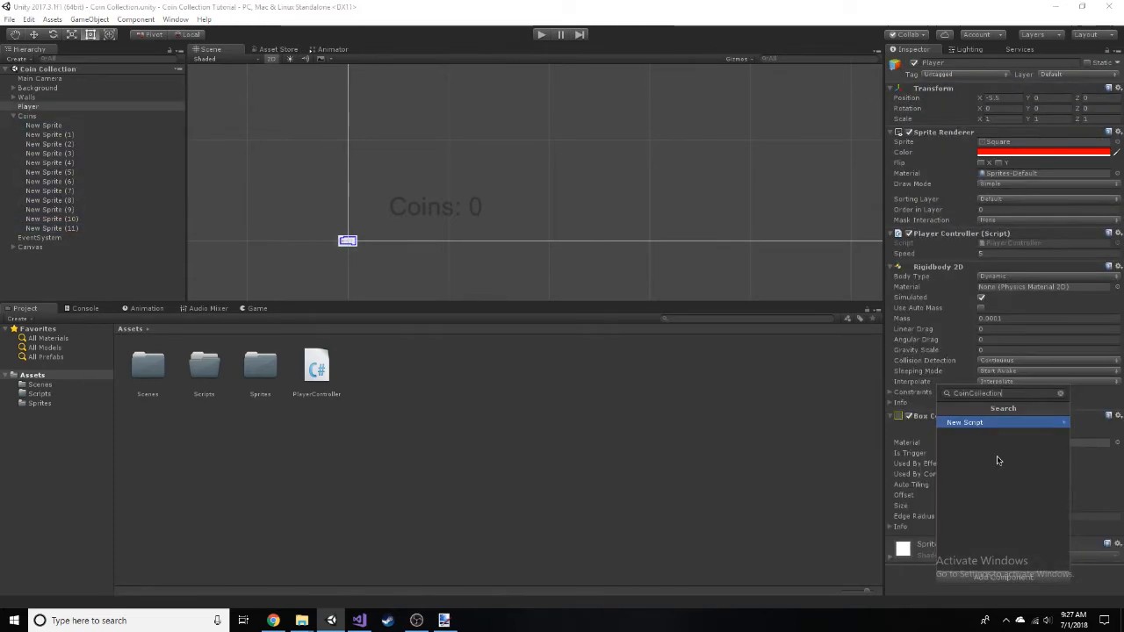
Create the CoinCollection script on Player and open it in Visual Studio.
left_click(964, 423)
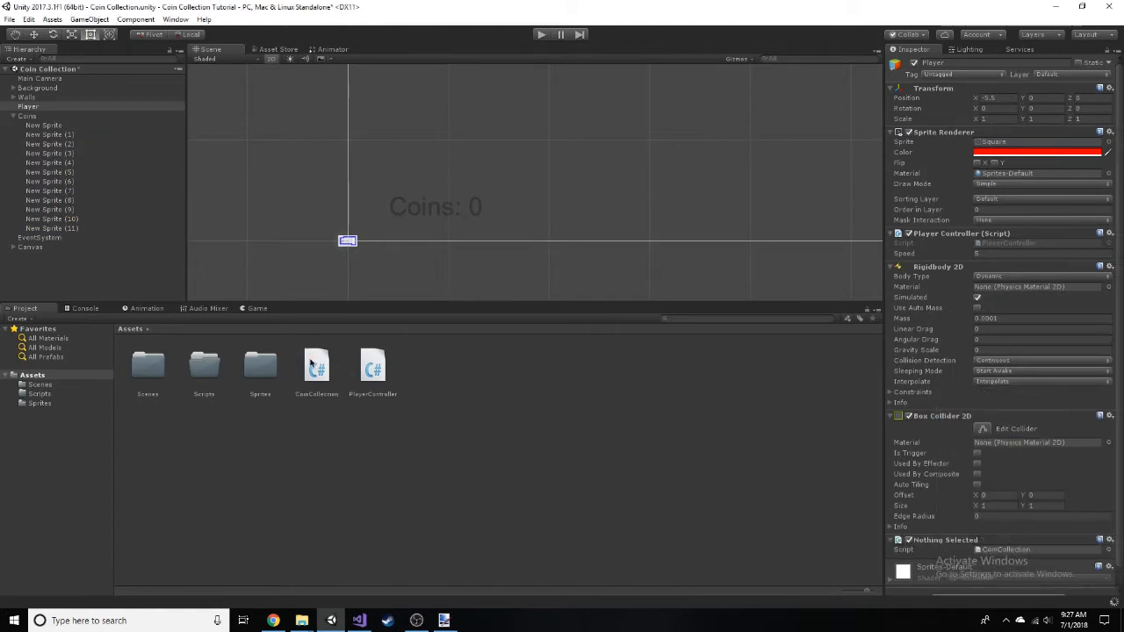
left_click(316, 369)
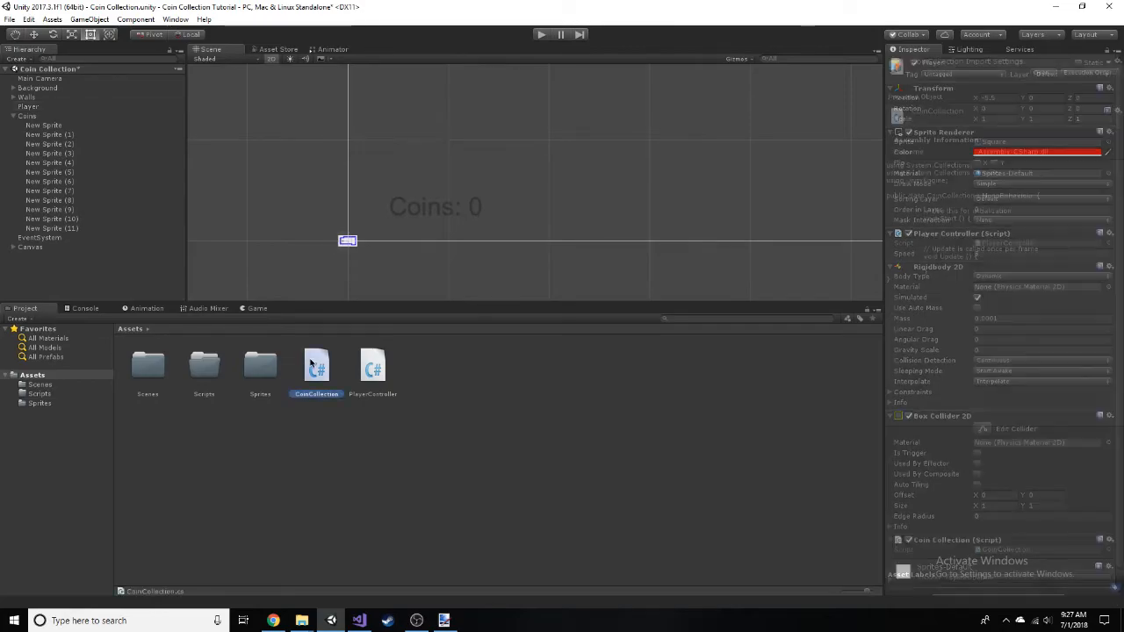
double_click(315, 365)
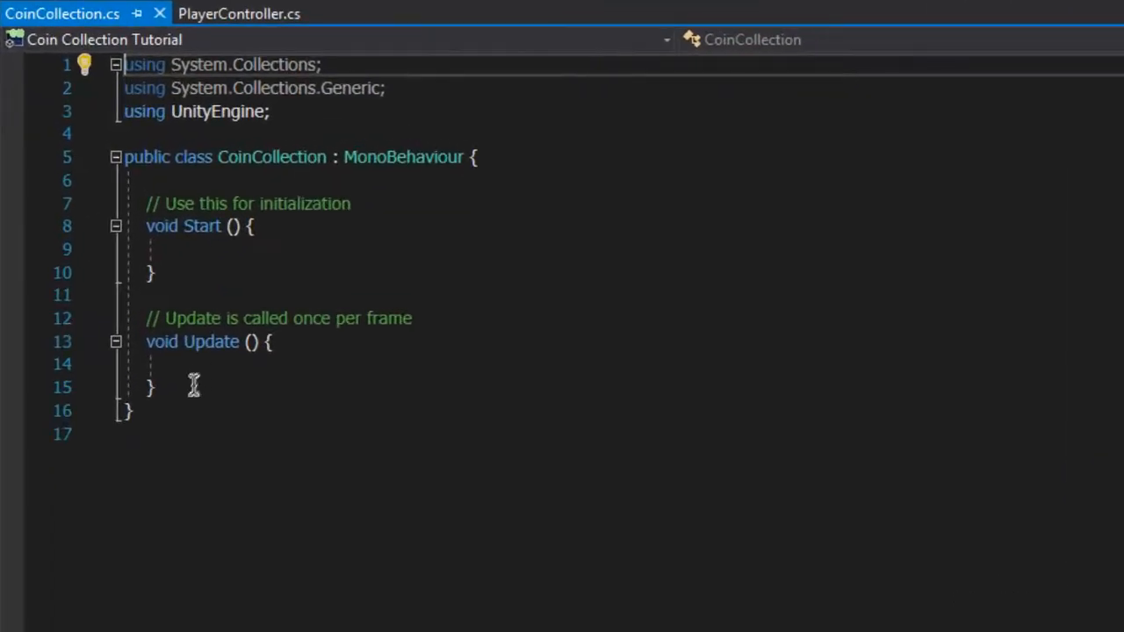
Write OnTriggerEnter2D calling SetActive(false) on collided objects tagged "Coin", then save.
type("OnTriggerEnter2D(Collider2D collision")
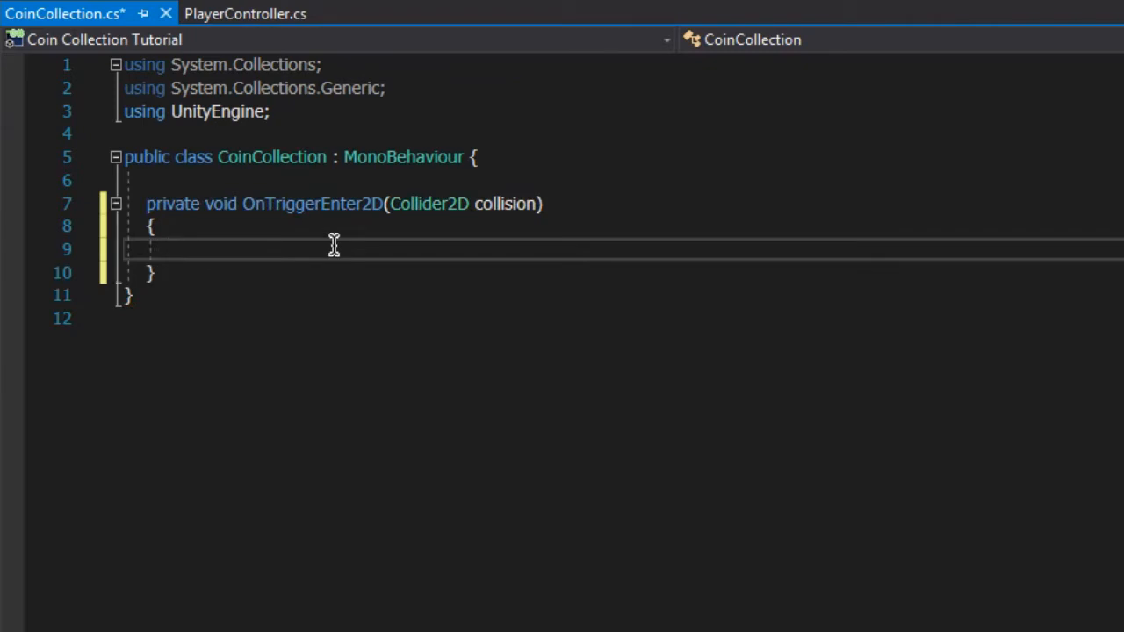
type("if (collision.gameObjec")
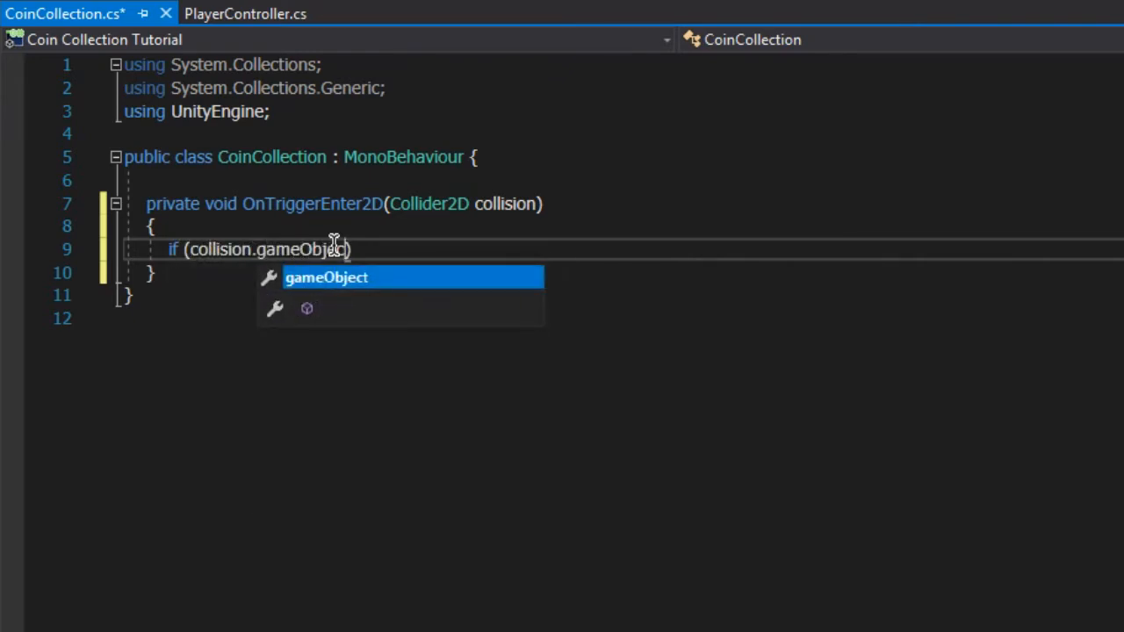
type(".tag == \"Coin")
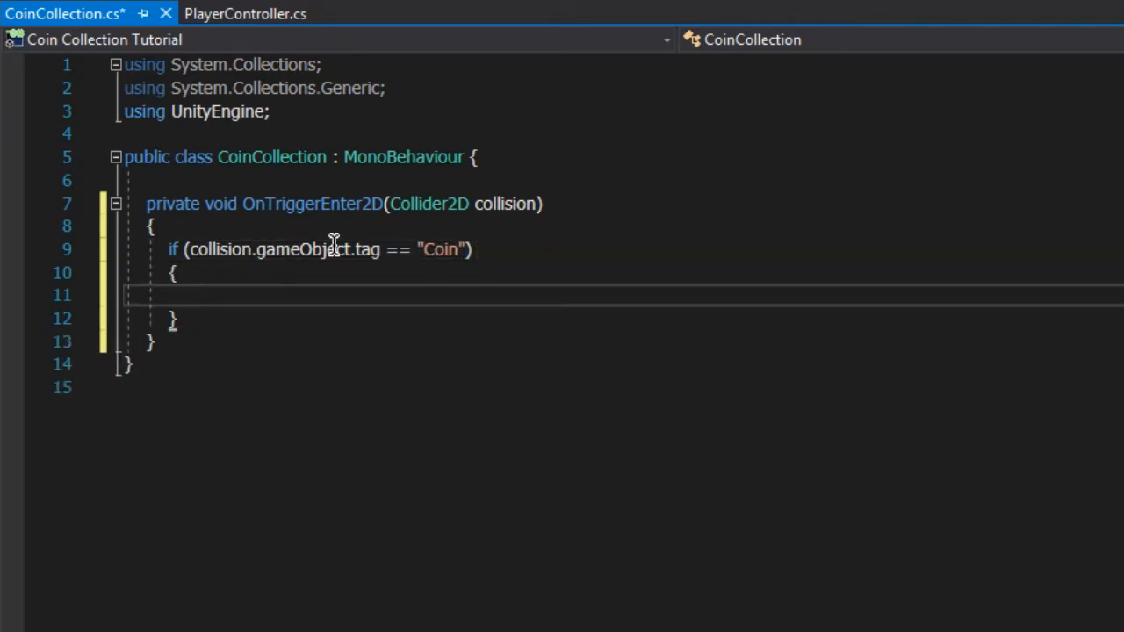
type("collision.gameObject.SetActive")
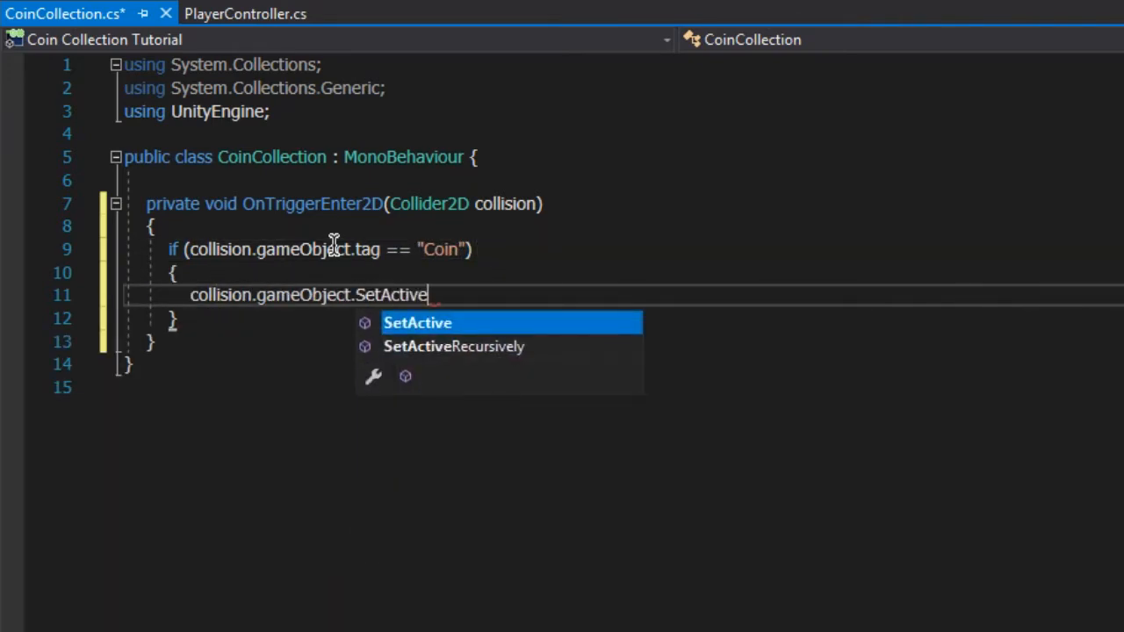
type("(false);")
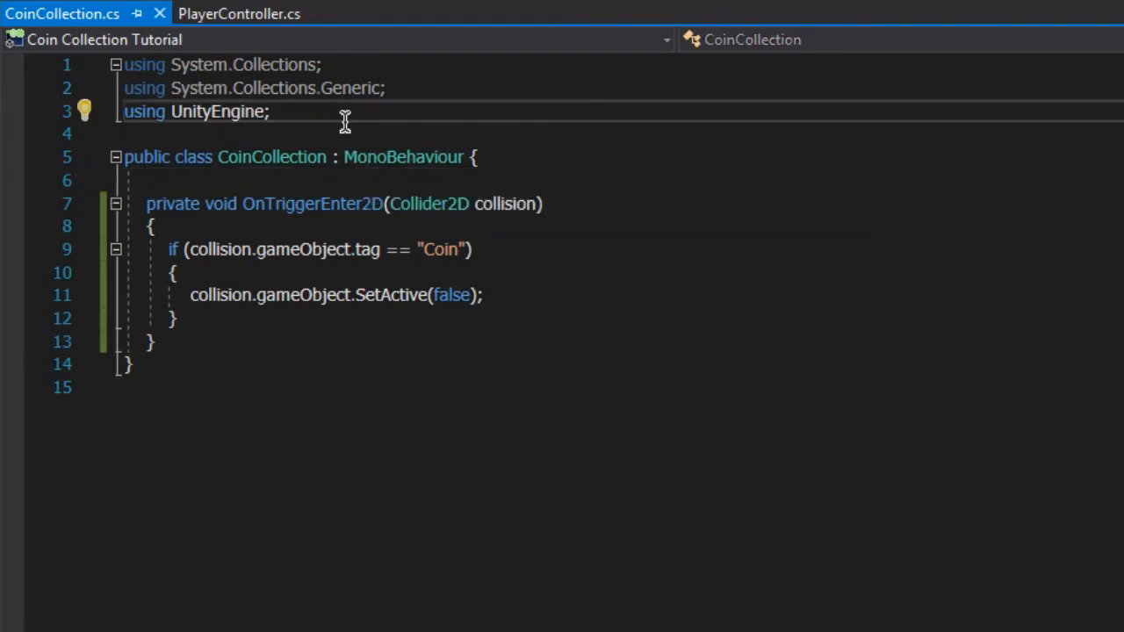
Add 'using UnityEngine.UI;', a public Text score field and scoreValue = 0.
type("using UnityEngine.UI;")
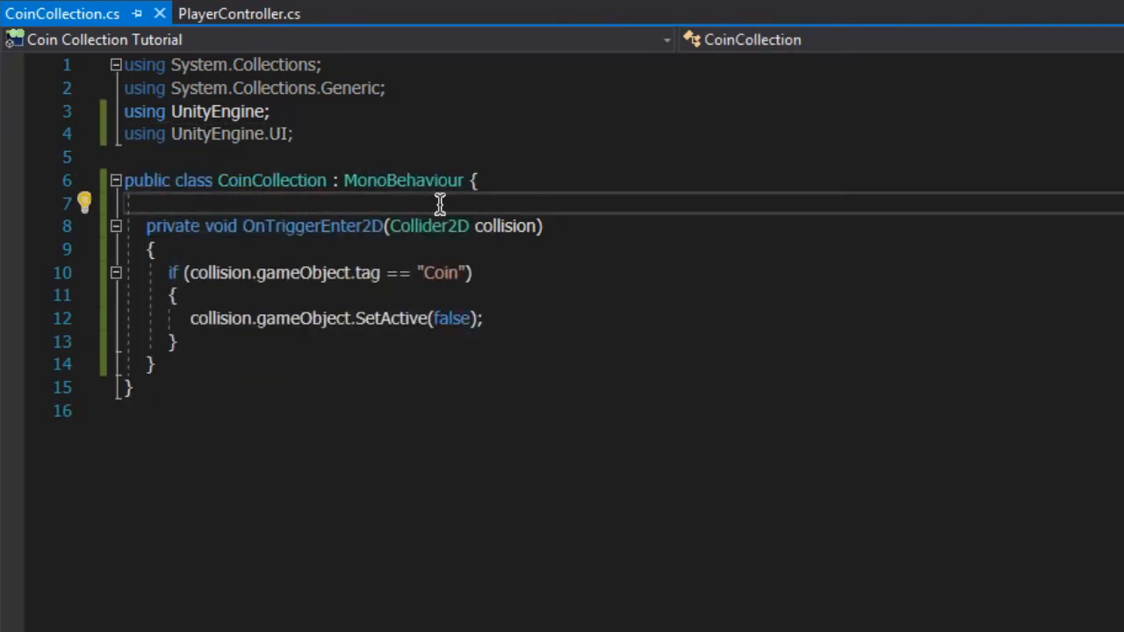
type("public Text")
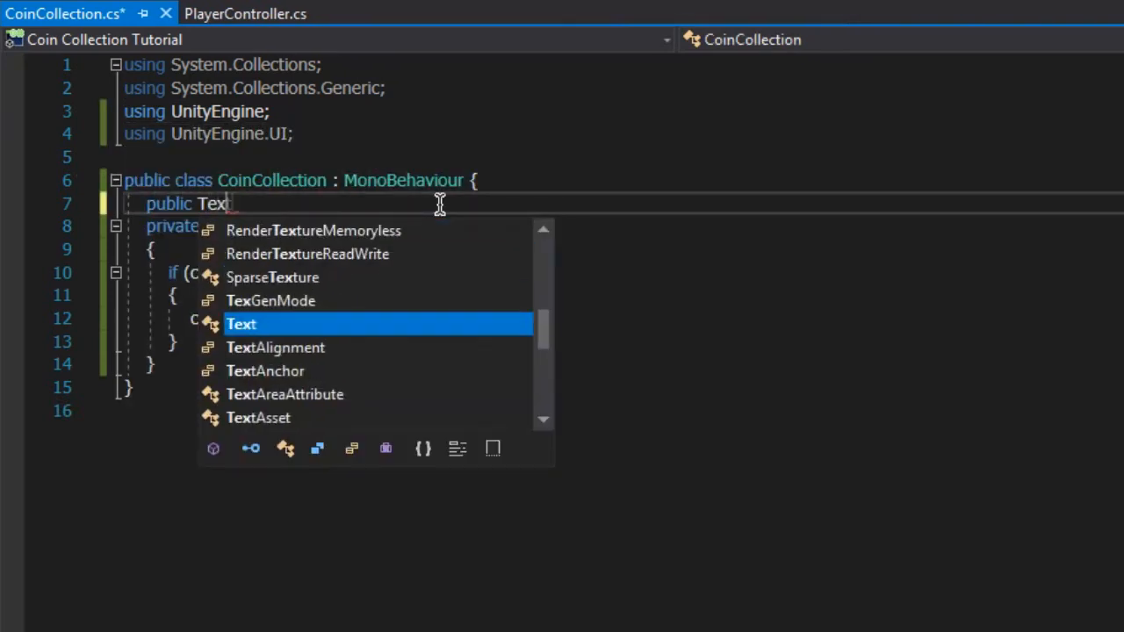
type("score;")
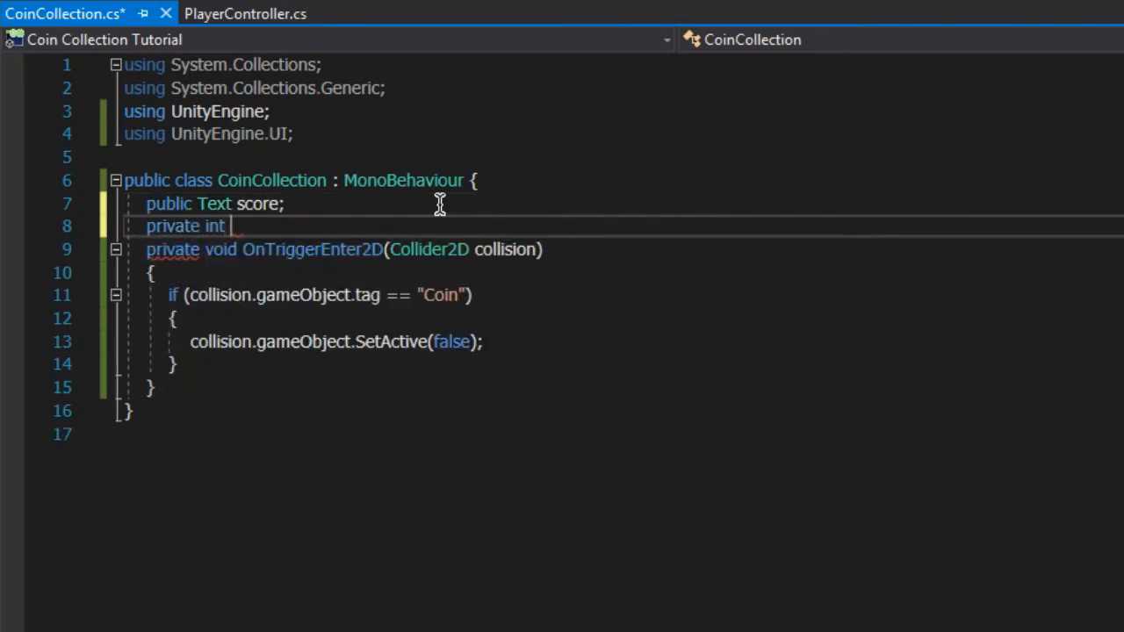
type("scoreValue = 0.")
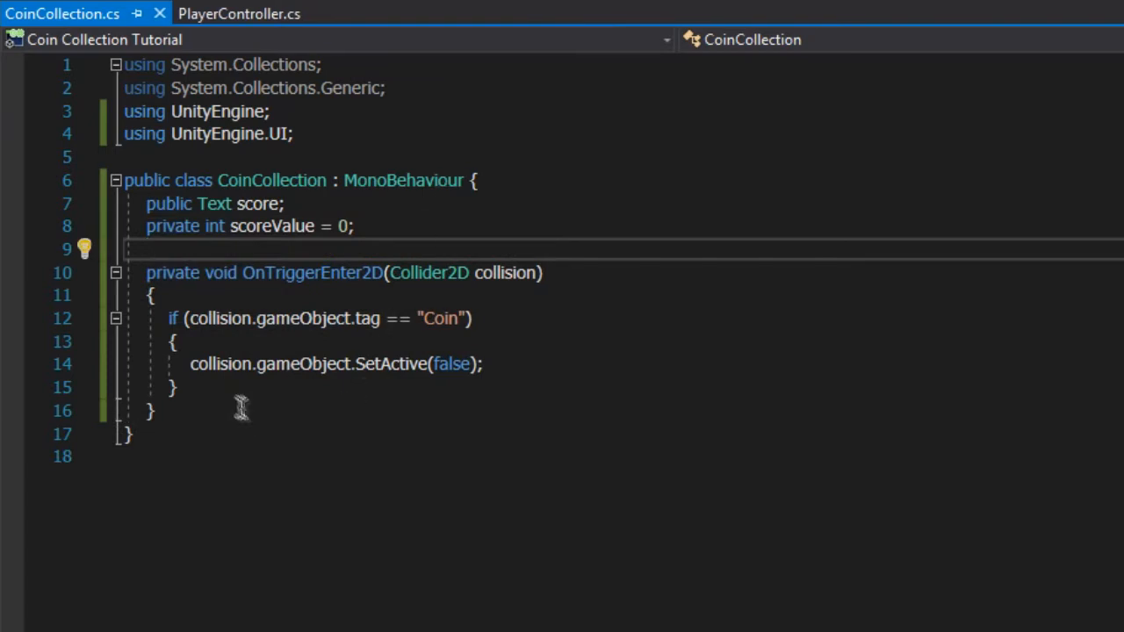
Write SetScore setting score.text to "Coins: " plus scoreValue.
type("void SetScore (")
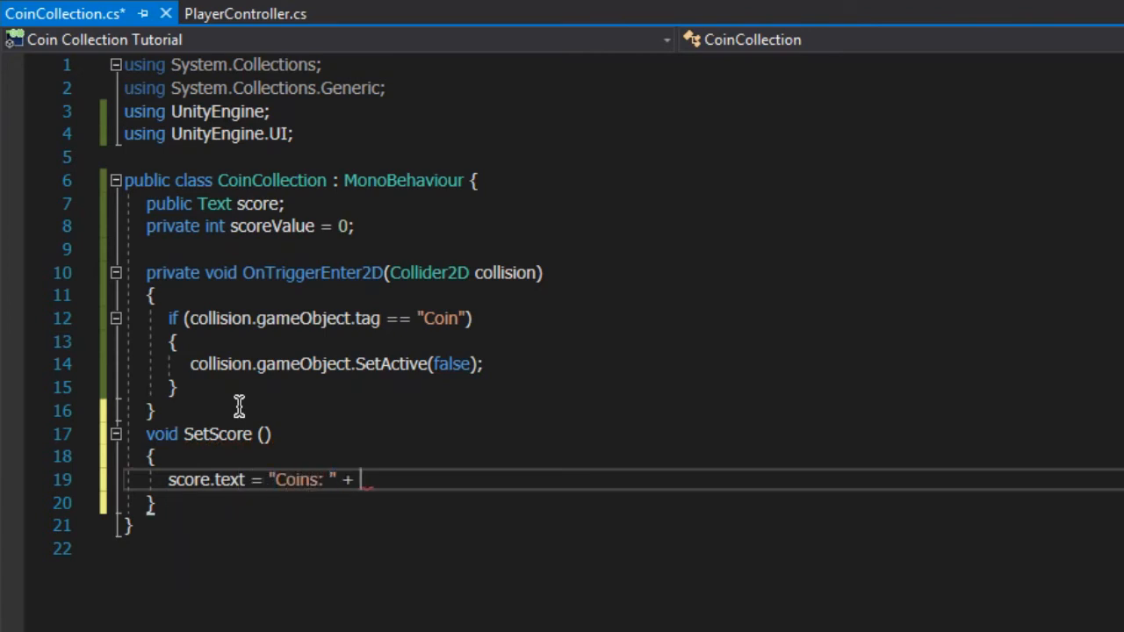
type("scoreValue;")
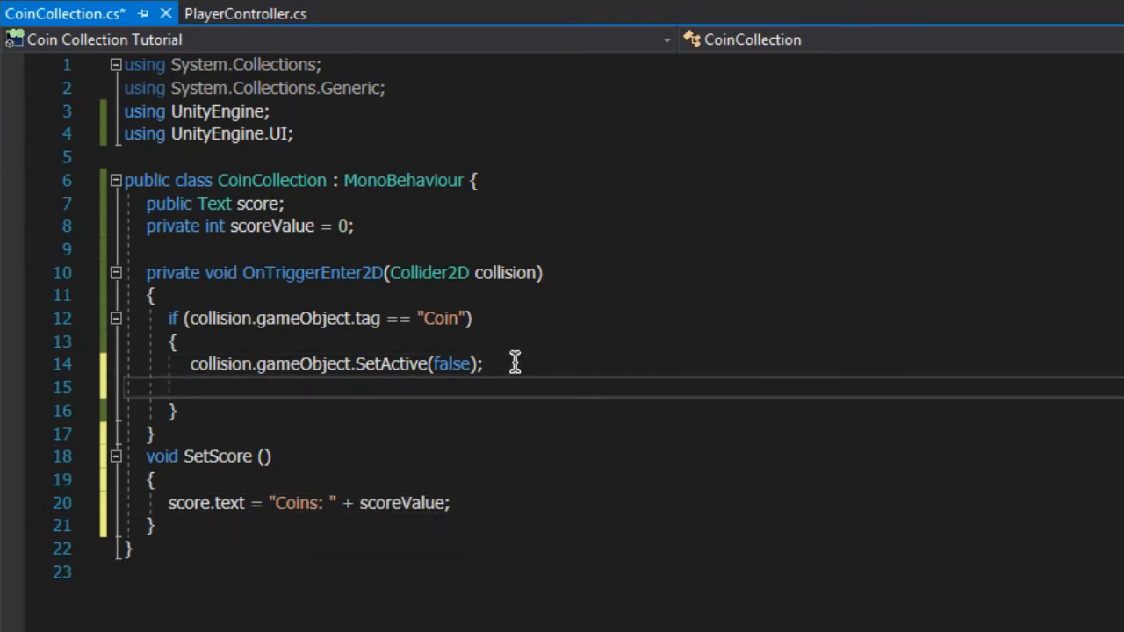
type("scoreValue")
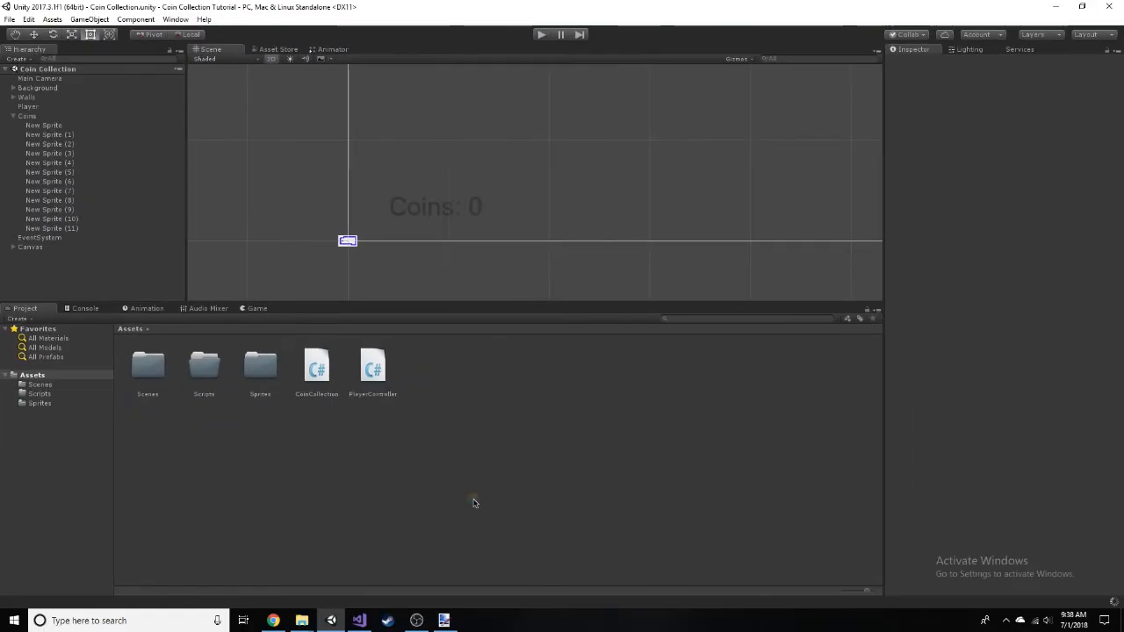
Assign the Coins text to Player's CoinCollection Score field and enter Play mode.
left_click(28, 107)
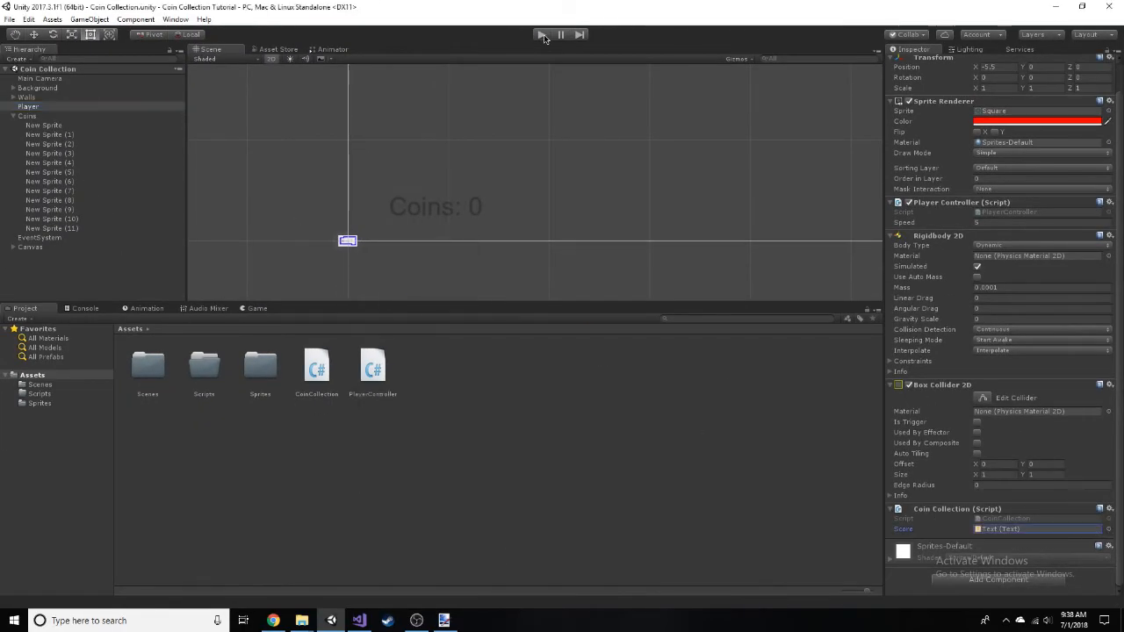
left_click(541, 35)
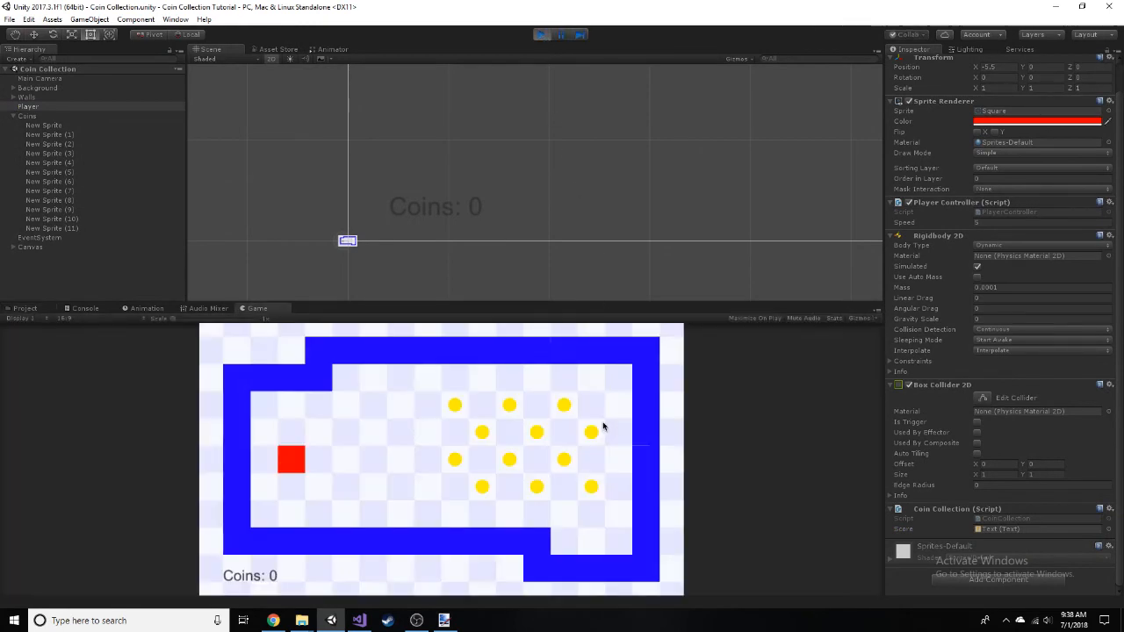